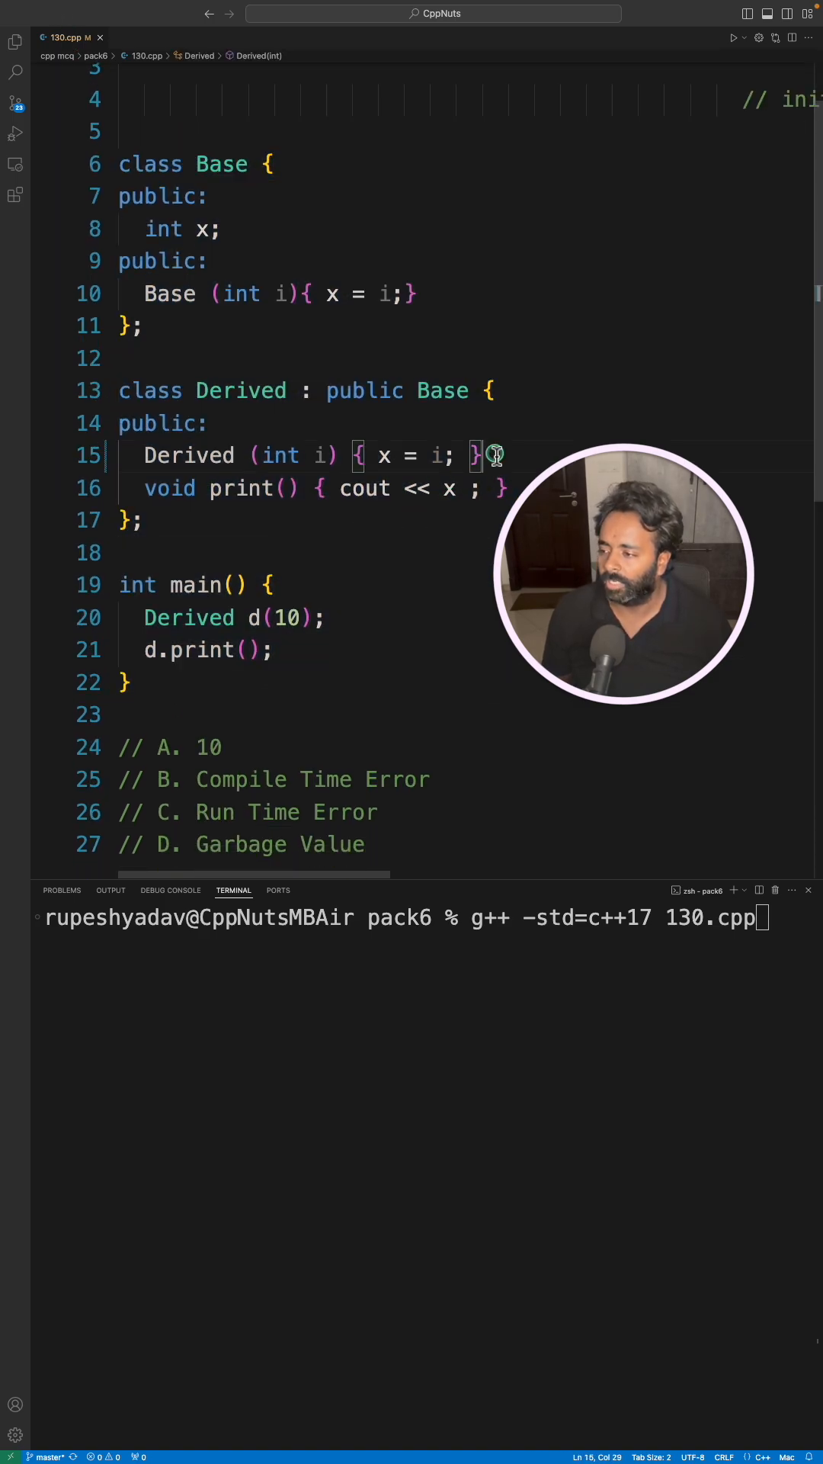
Place the cursor after Derived's parameter list ahead of the failing g++ compile.
double_click(187, 456)
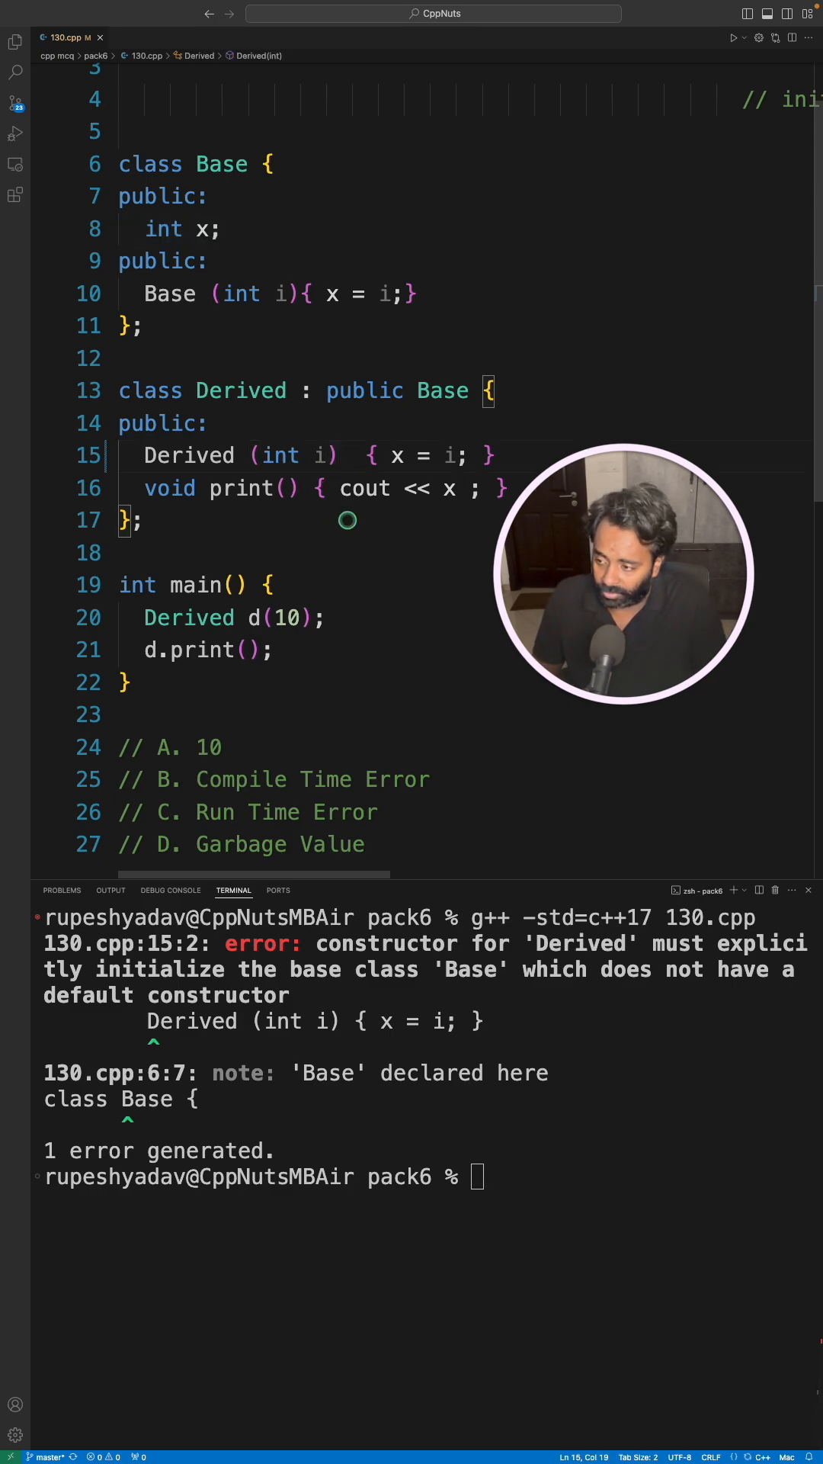
Add ': Base' initializer to Derived's constructor and recompile with g++ -std=c++17 130.cpp, then edit the argument to i.
type(": Base {x")
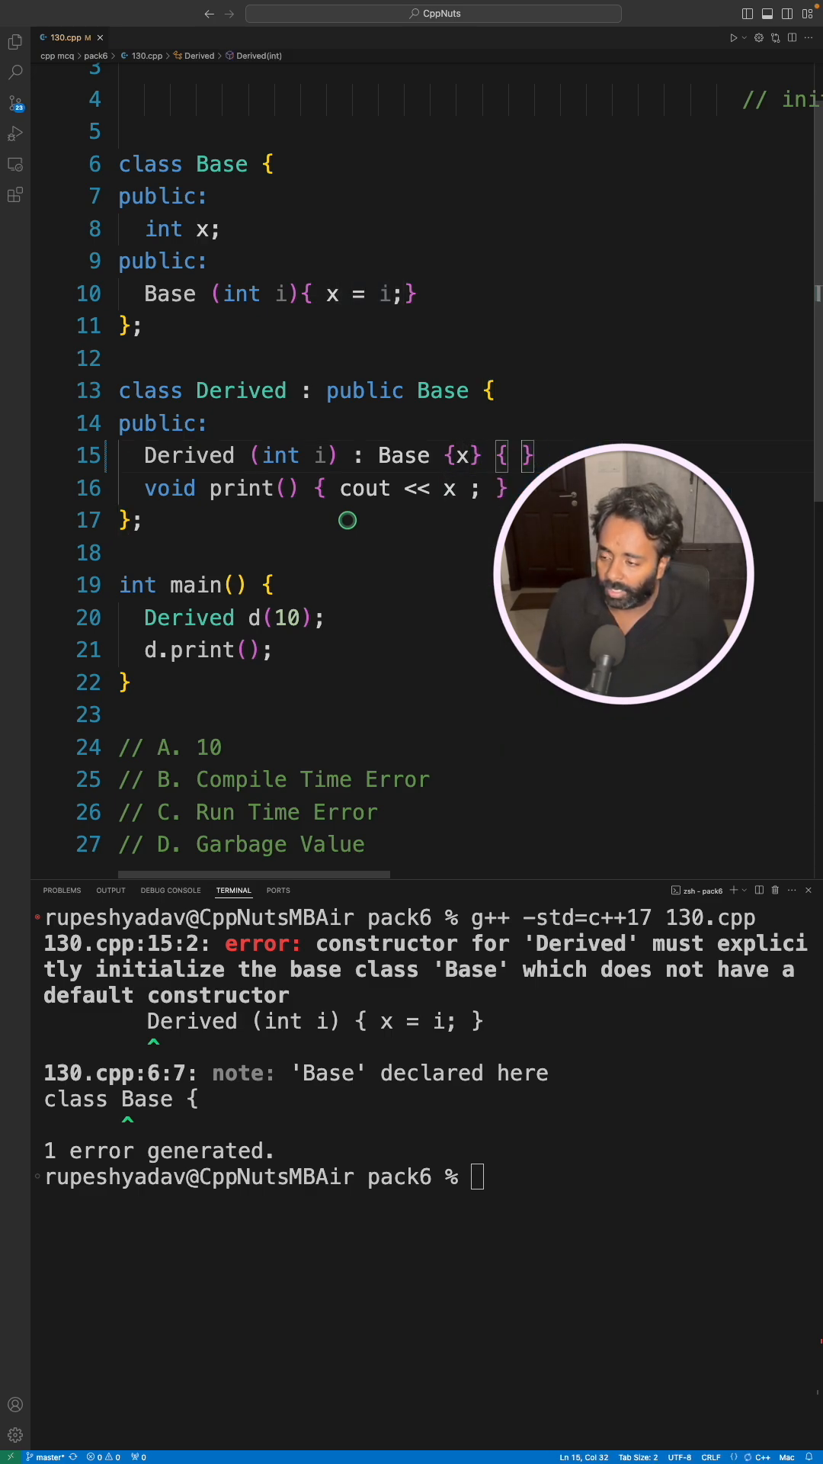
type("g++ -std=c++17 130.cpp")
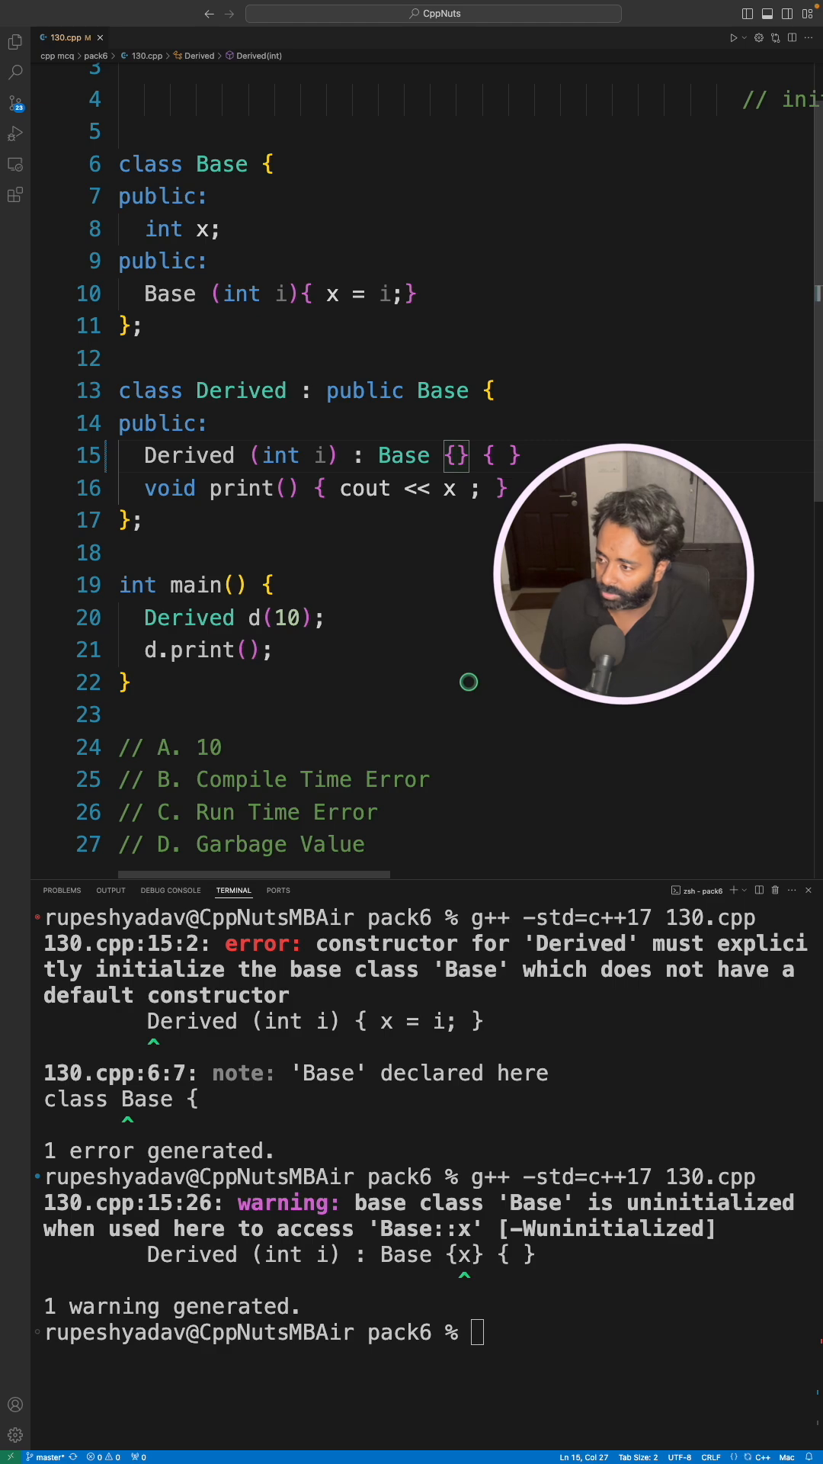
type("i;")
left_click(465, 293)
type("//")
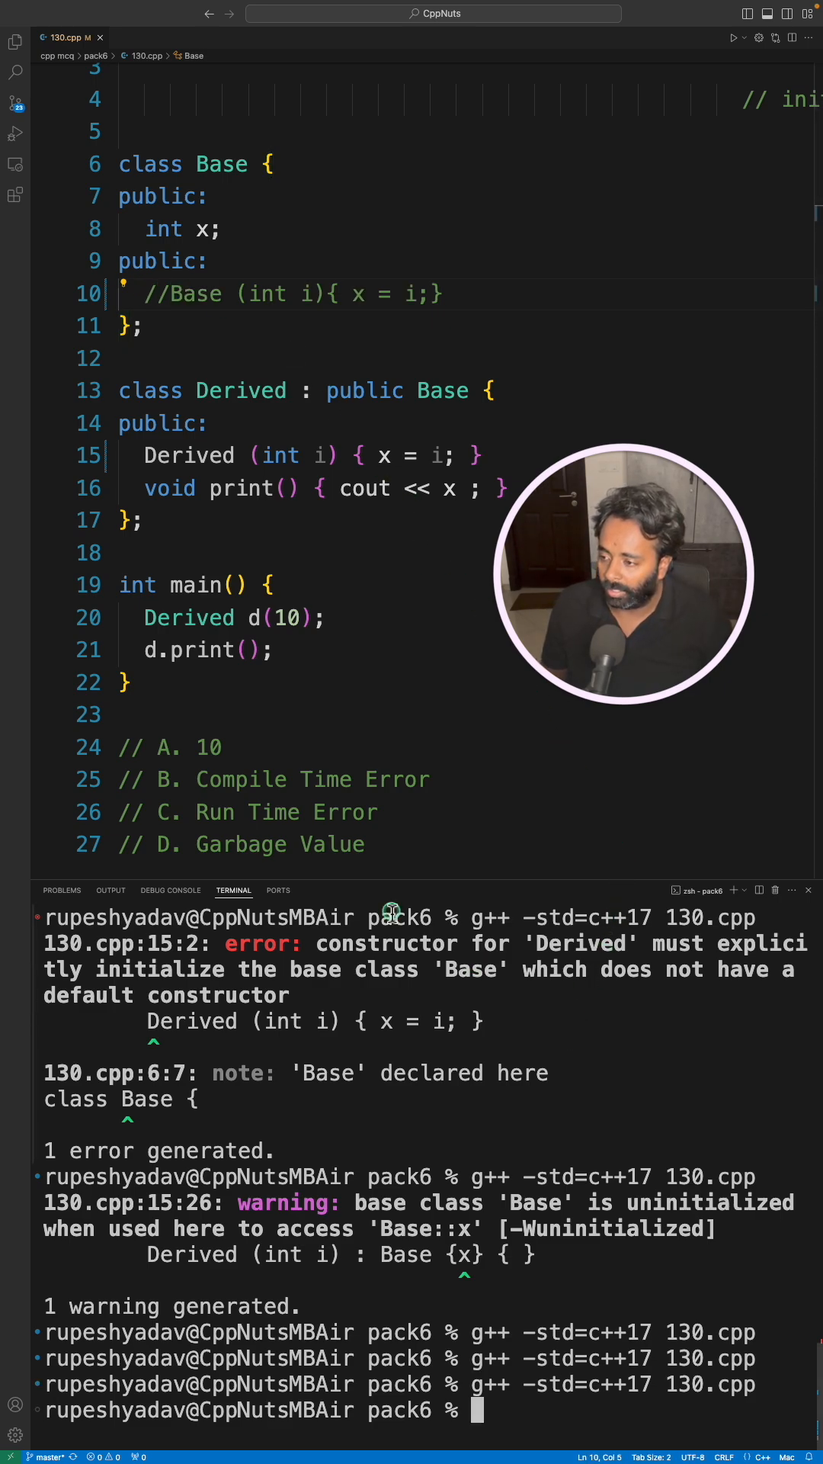
Review the commented-out Base constructor and highlight all uses of x in Derived's x = i body.
double_click(196, 294)
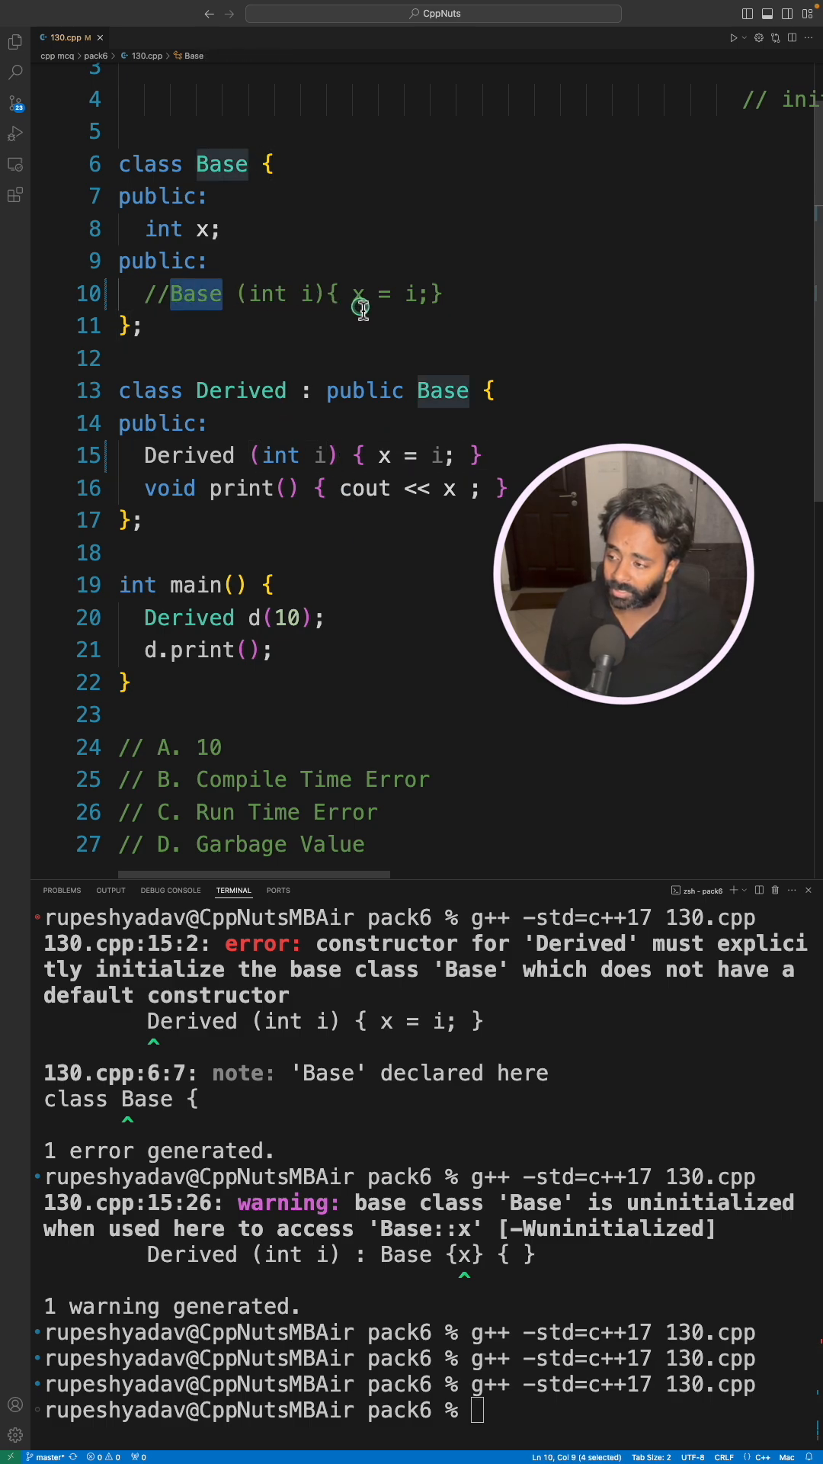
left_click(331, 456)
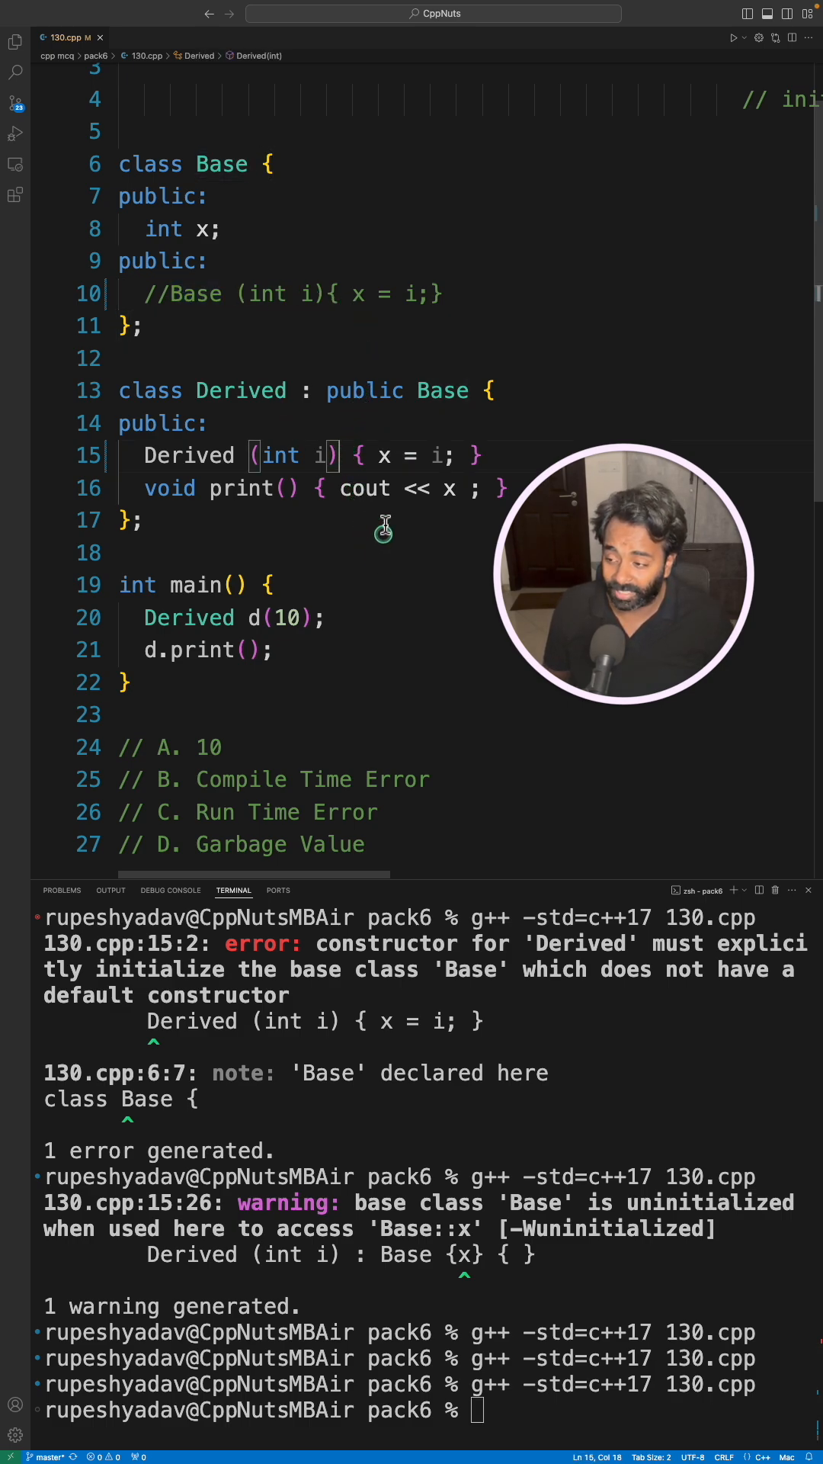
mouse_move(276, 338)
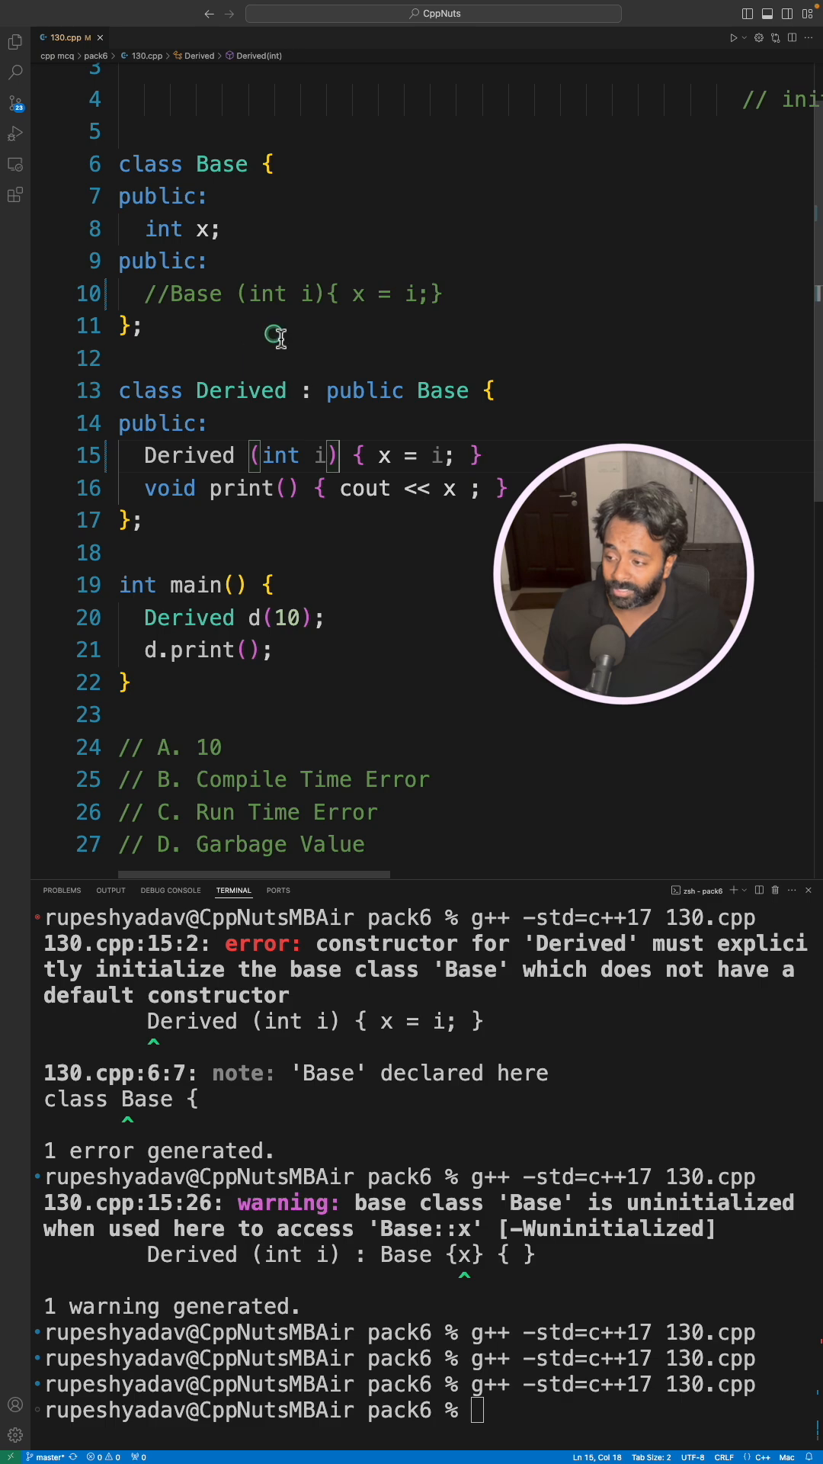
double_click(383, 456)
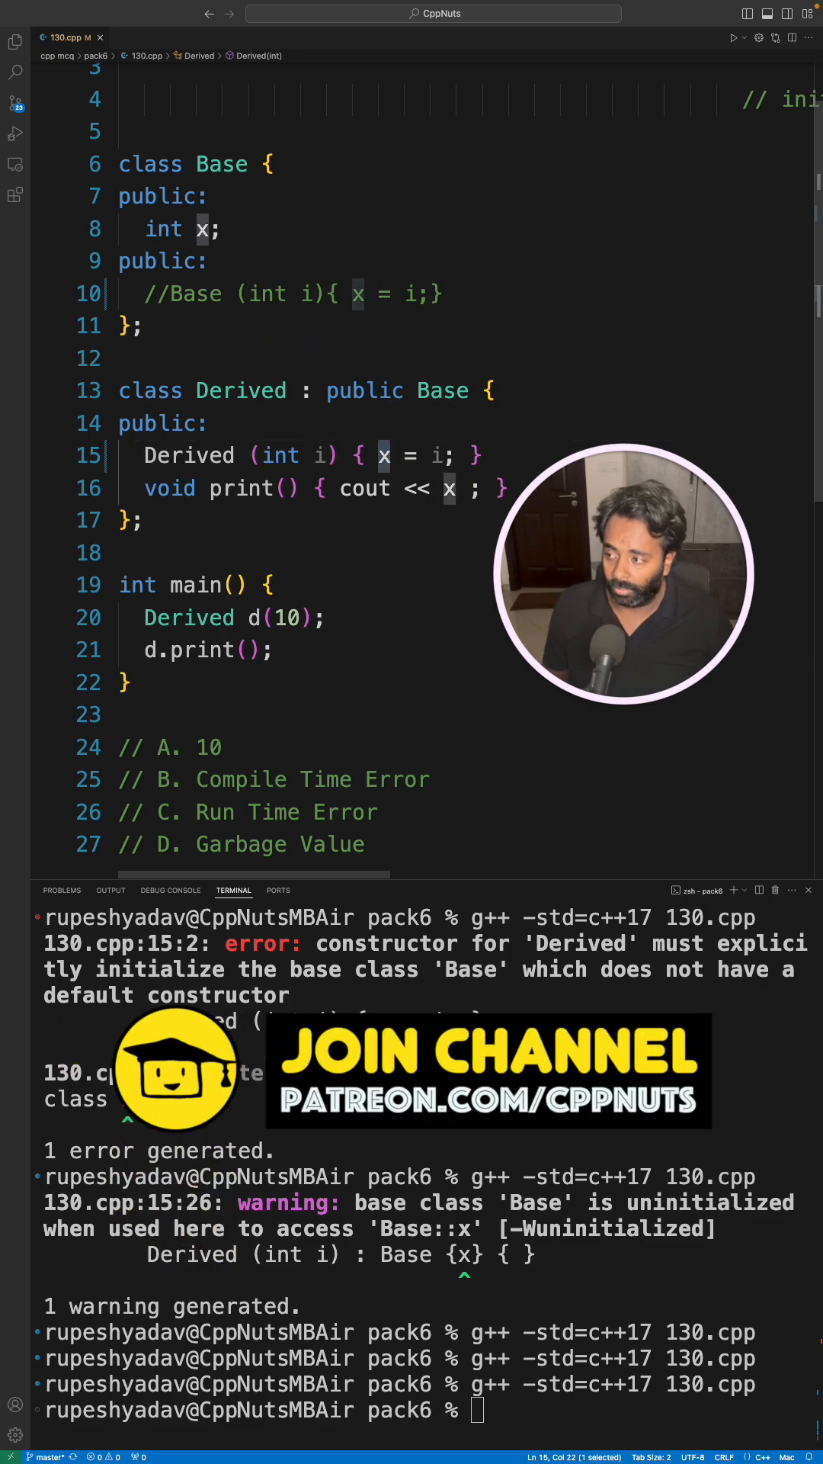